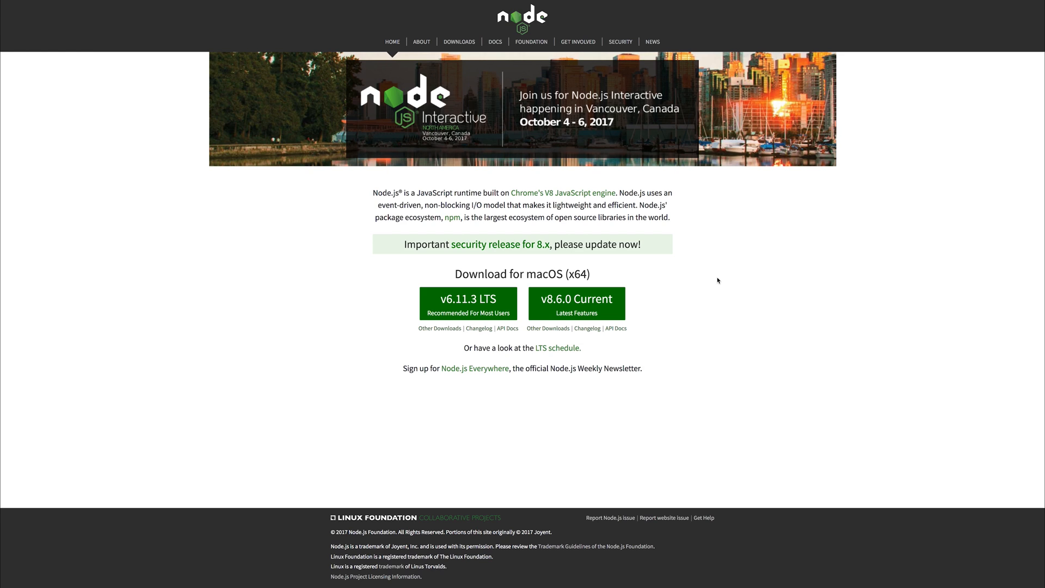
mouse_move(411, 339)
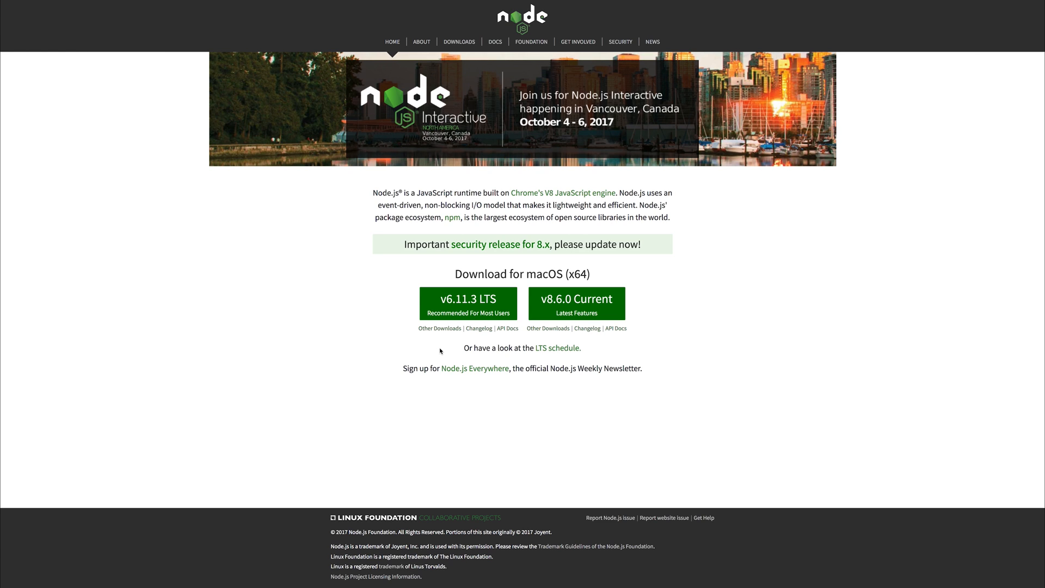
mouse_move(469, 303)
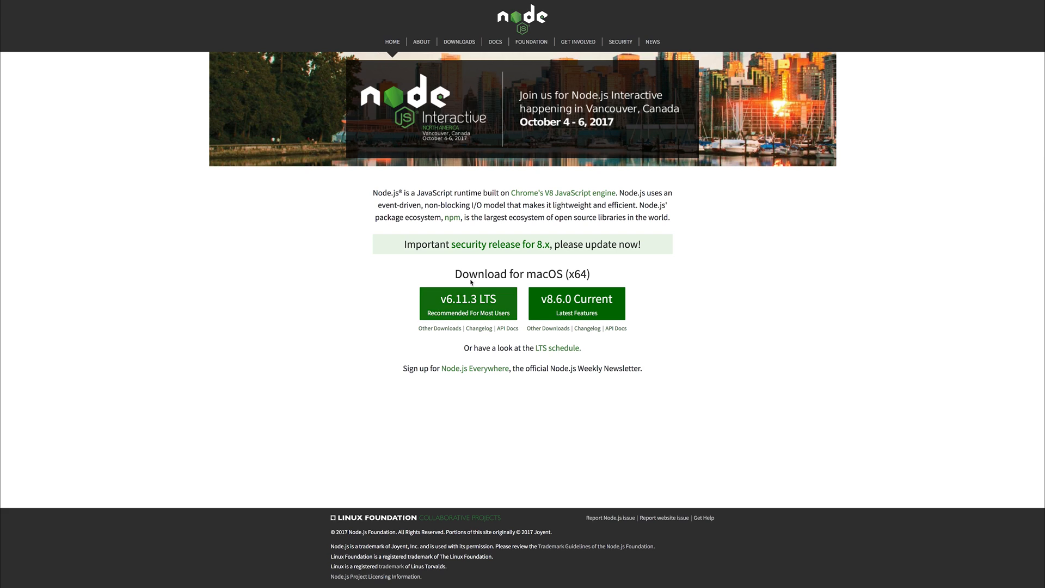
Step: Browse the Node.js previous releases table and open the Node.js v6.5.0 downloads
left_click(459, 41)
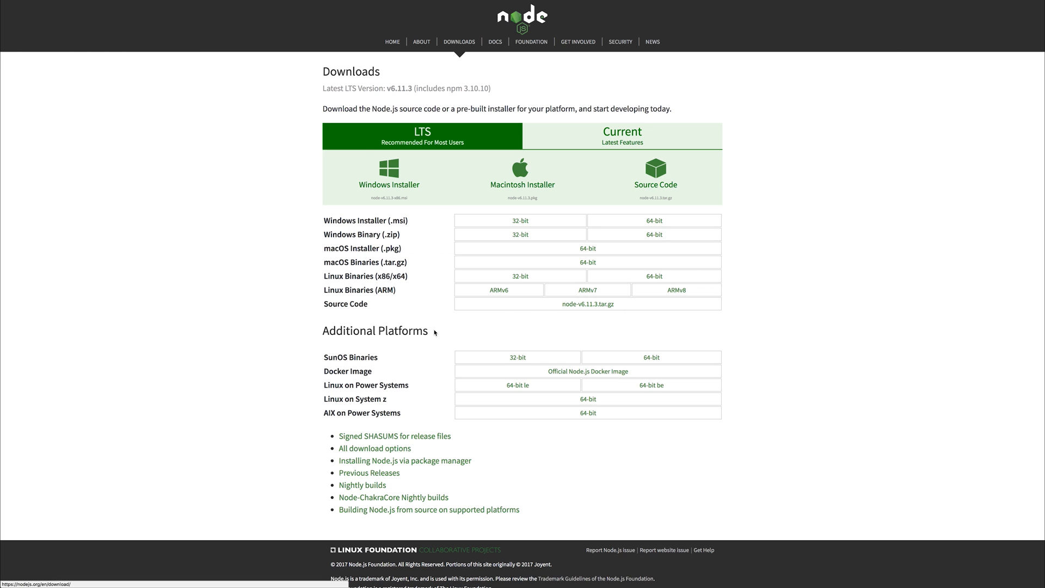
left_click(369, 473)
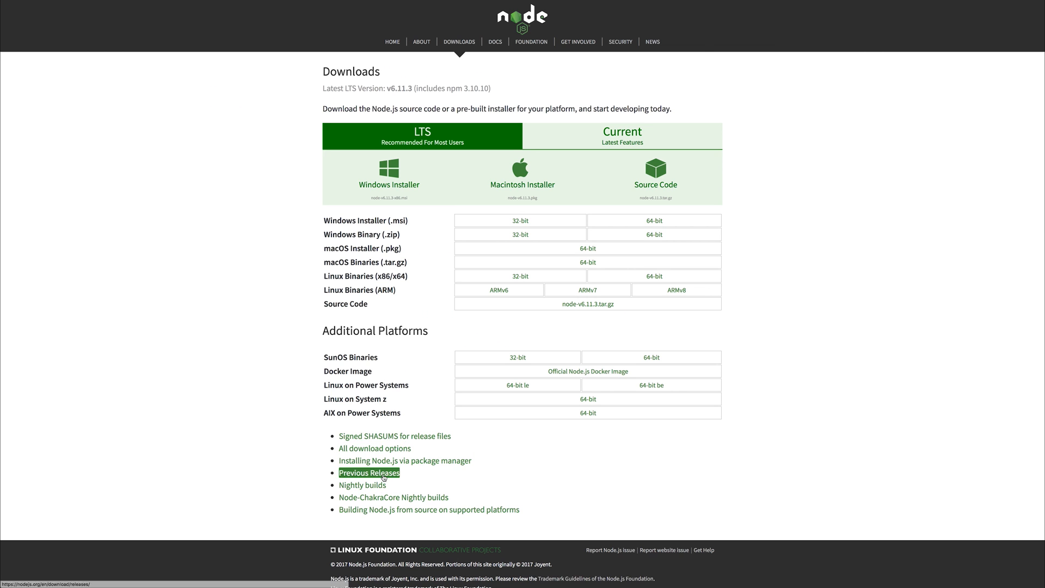
left_click(369, 473)
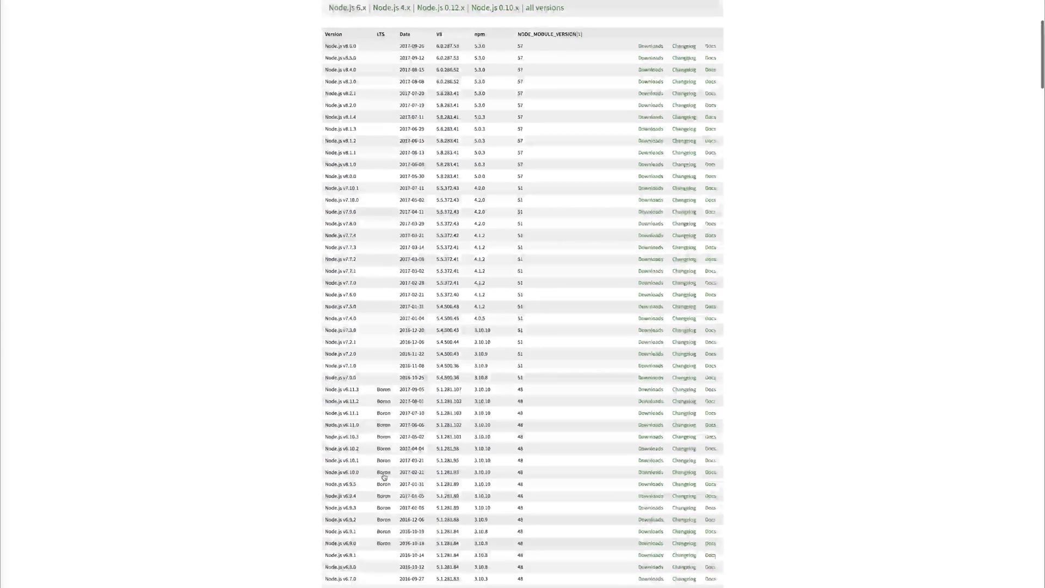
scroll("down", 3)
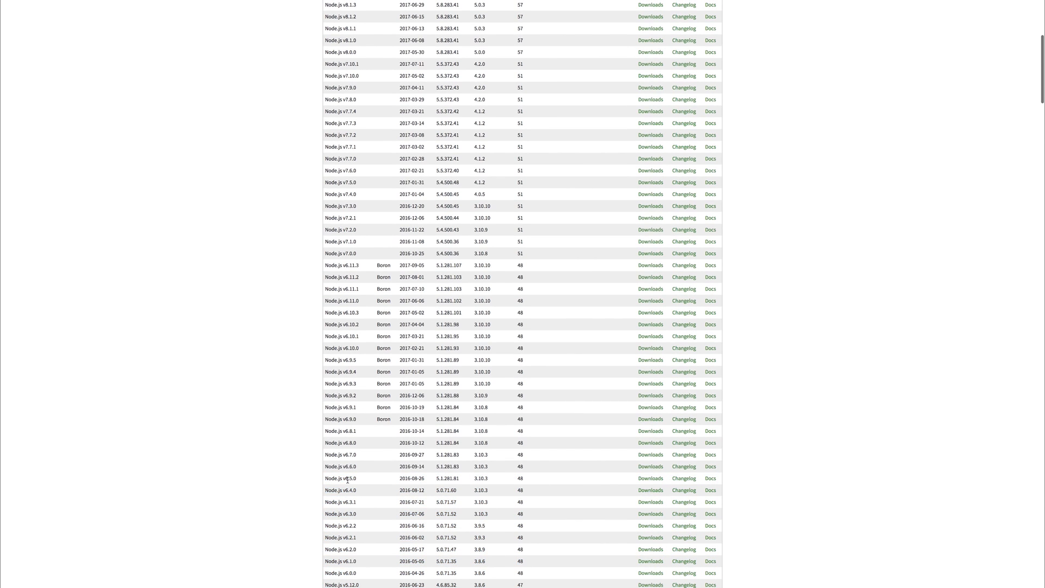
mouse_move(650, 478)
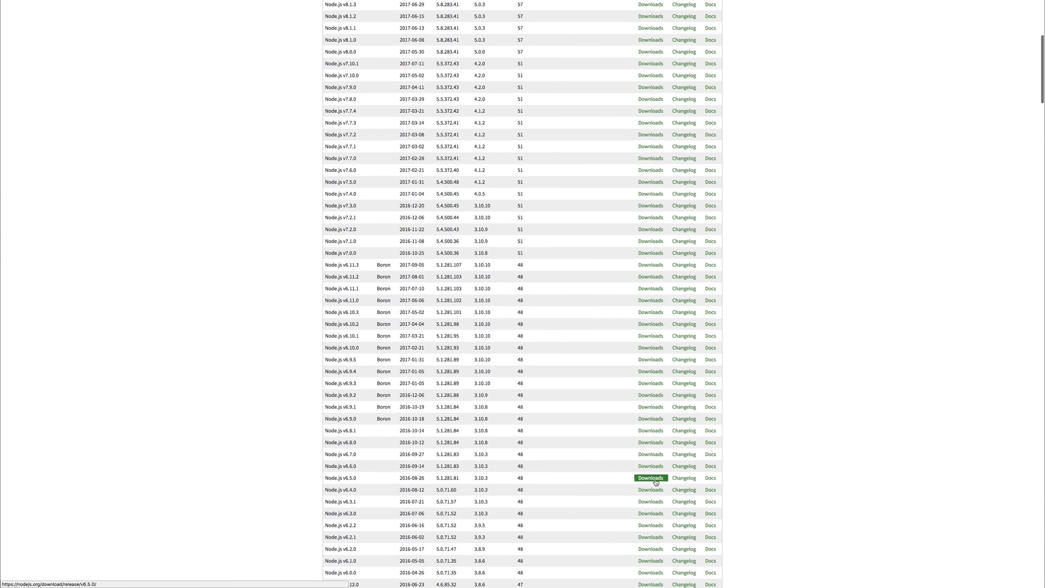
left_click(650, 478)
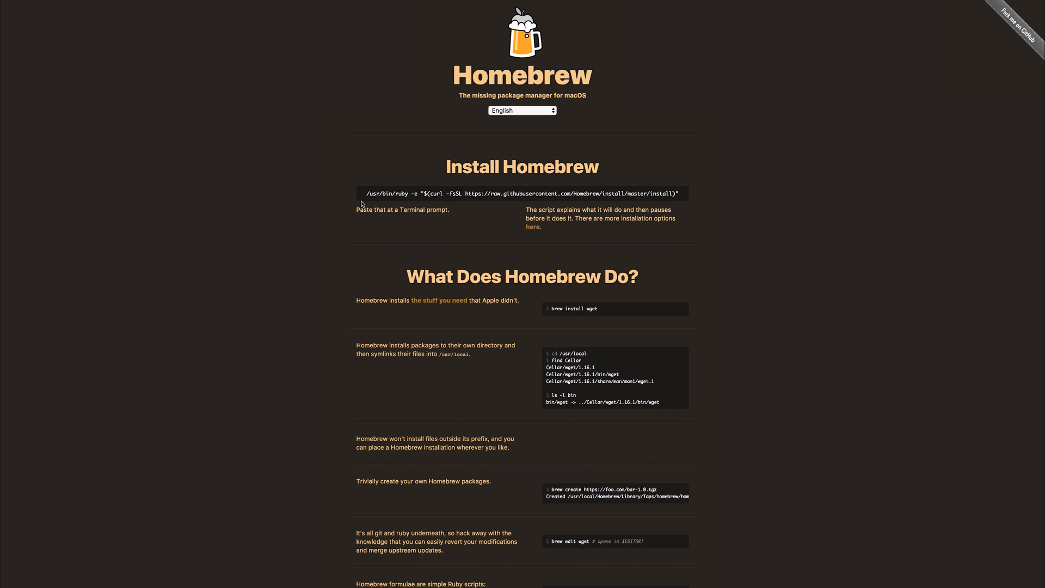
mouse_move(365, 201)
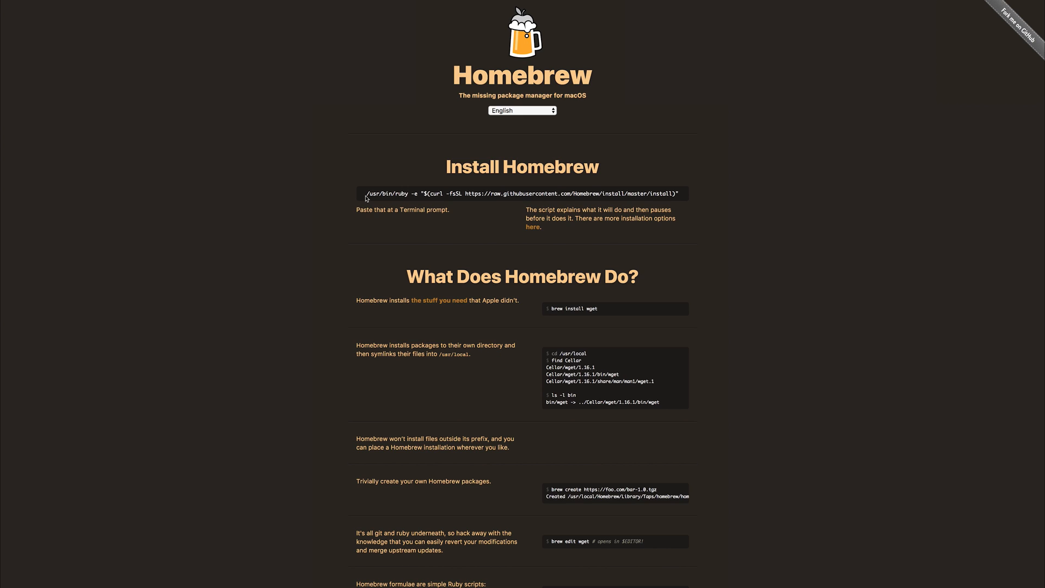
Step: Select the /usr/bin/ruby Homebrew install command line on brew.sh
triple_click(522, 194)
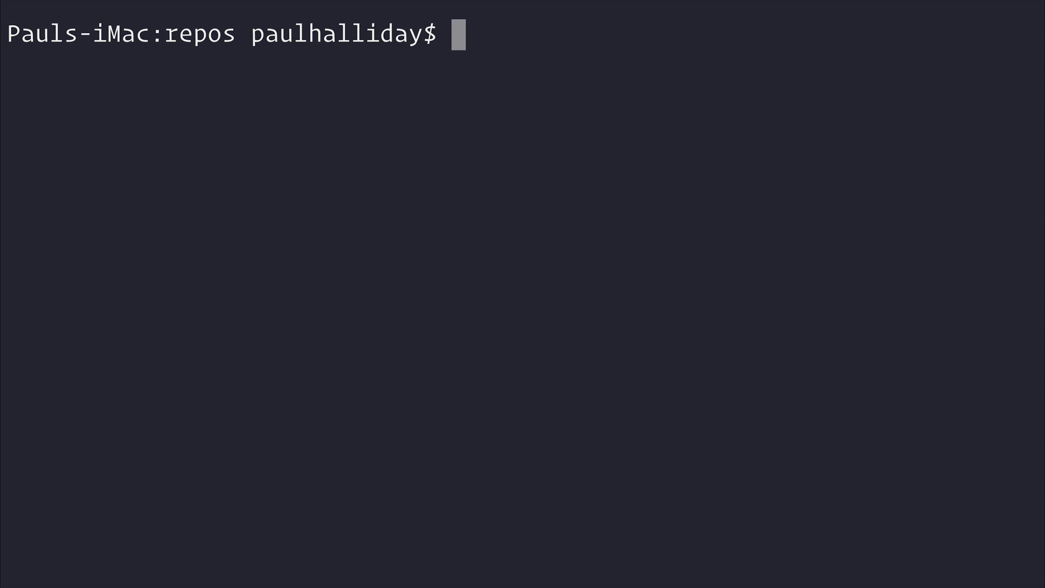
type("br")
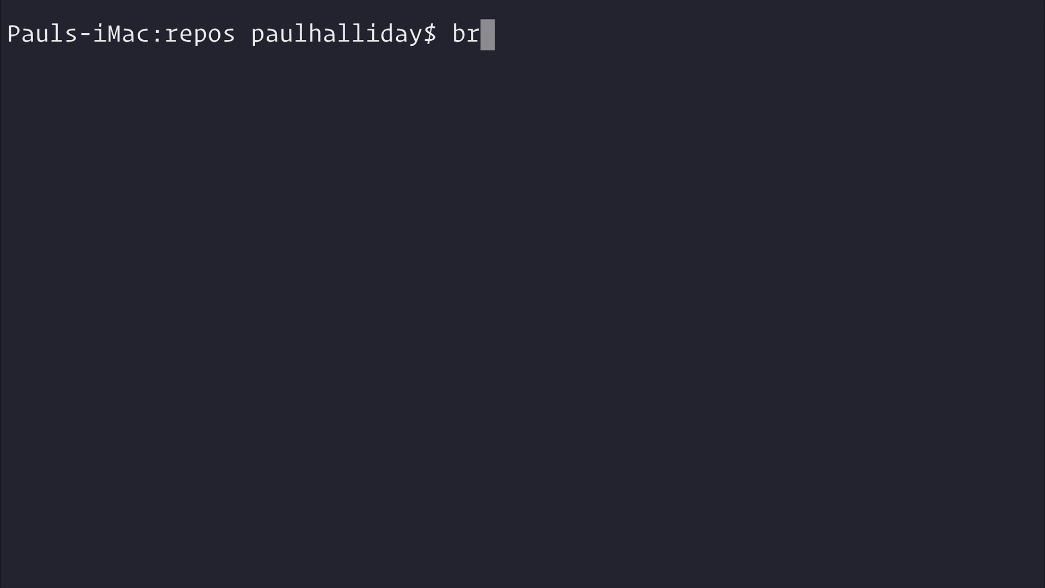
type("ew update")
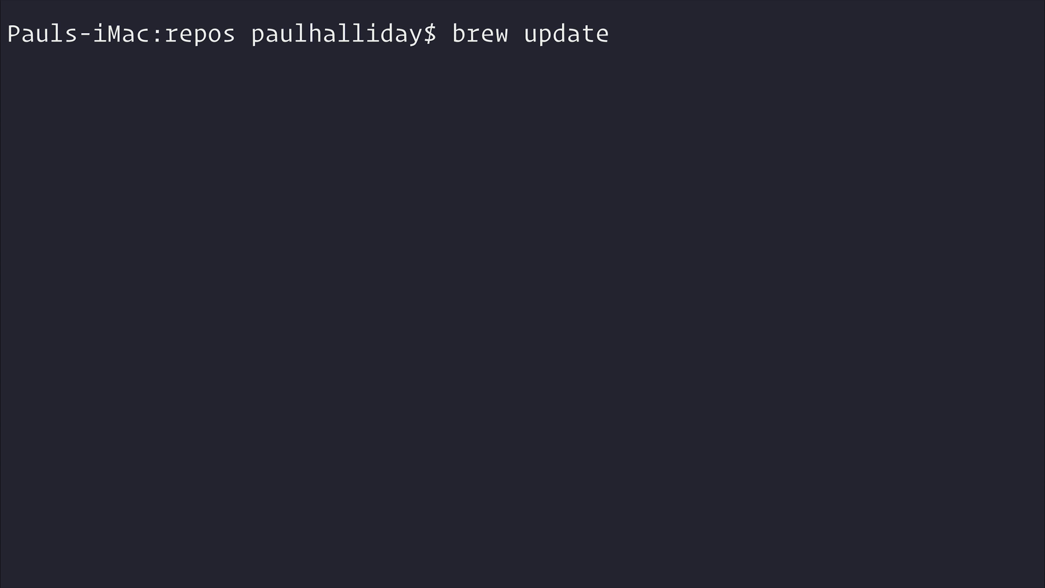
key("Backspace")
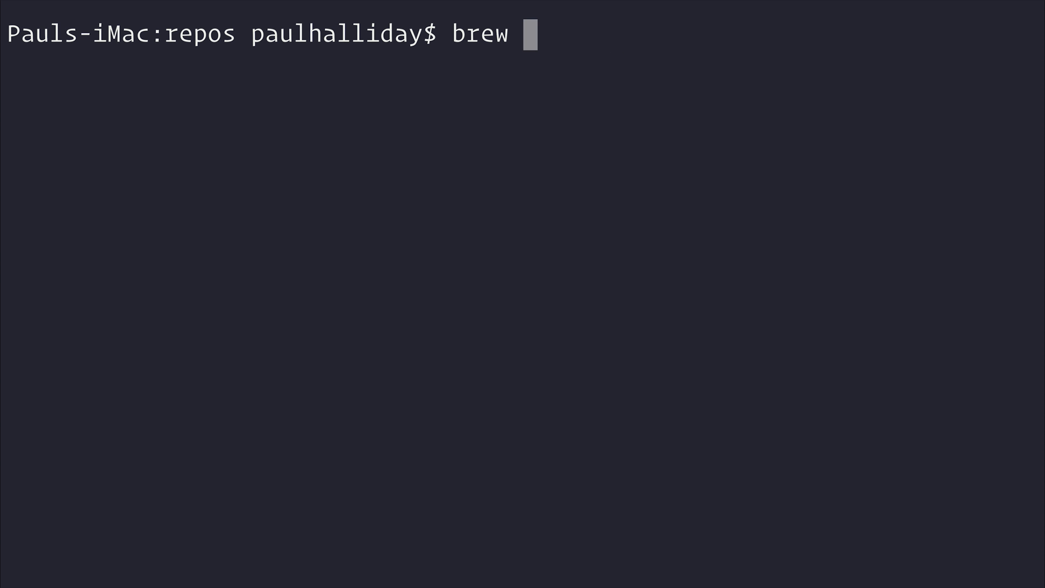
type("ins")
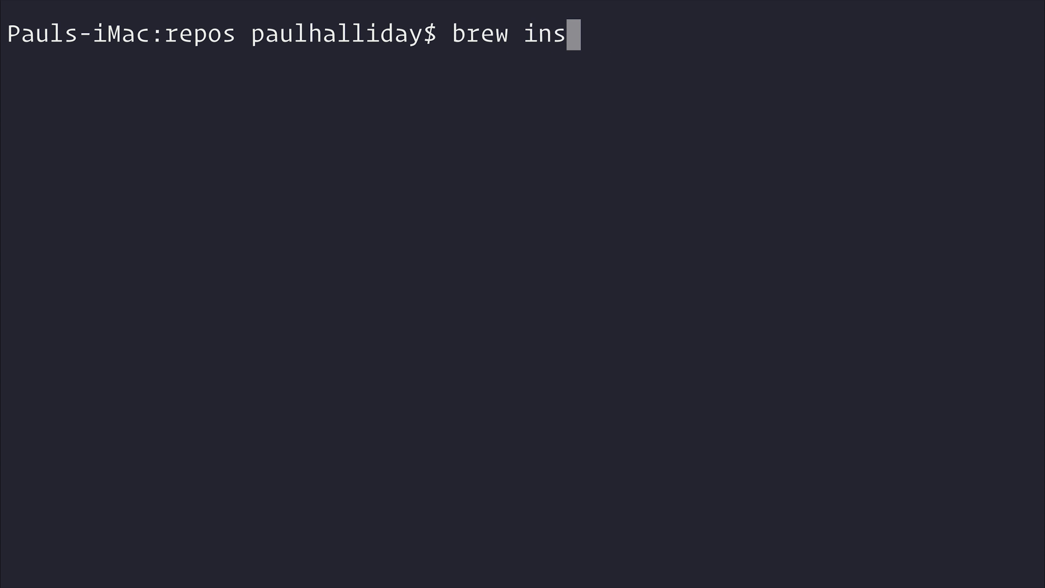
type("tall node")
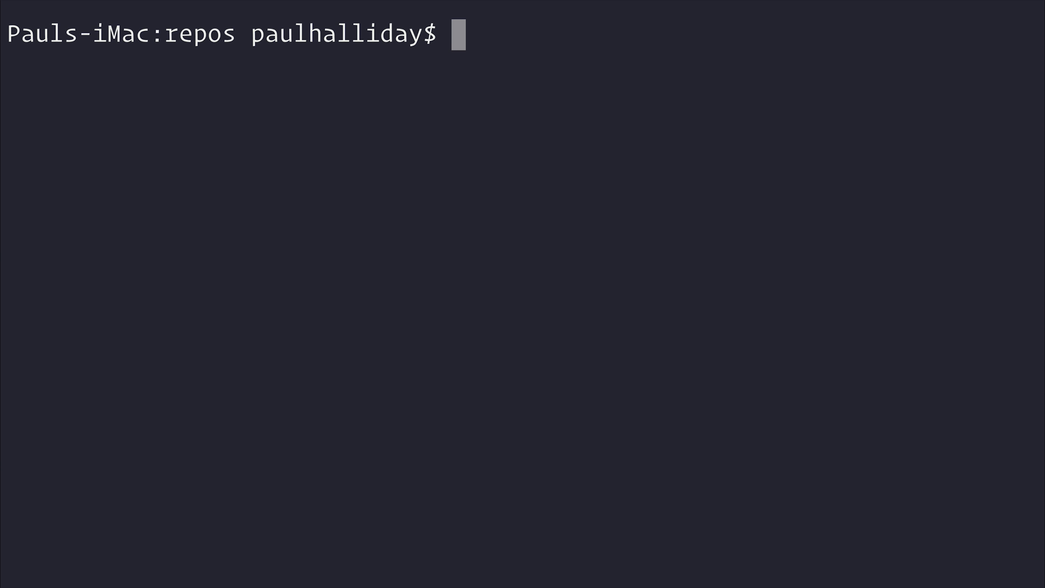
Step: Run npm -v and node -v, which report npm 3.10.3 and Node v6.5.0
type("npm -v")
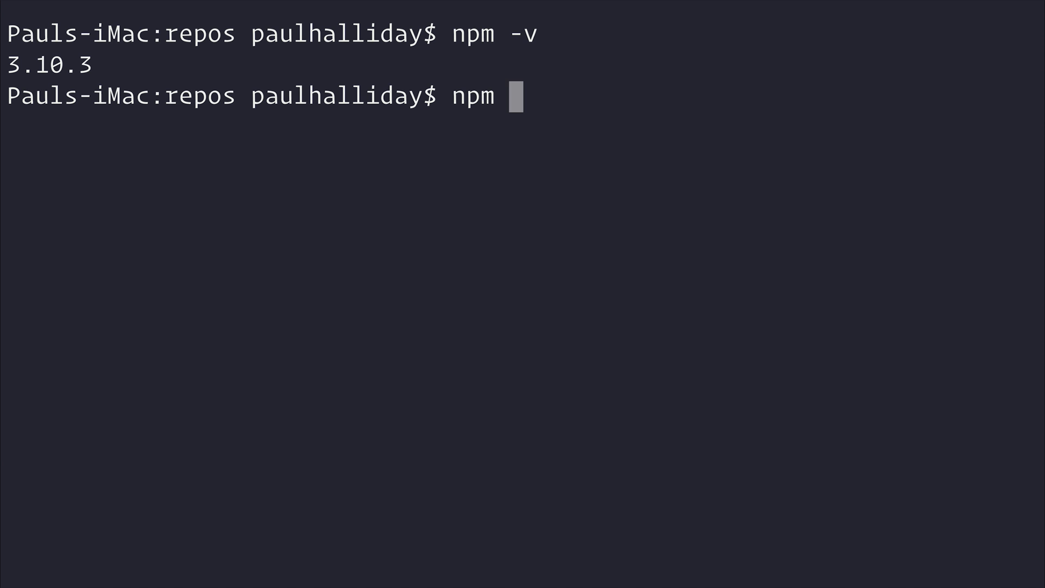
key("Backspace")
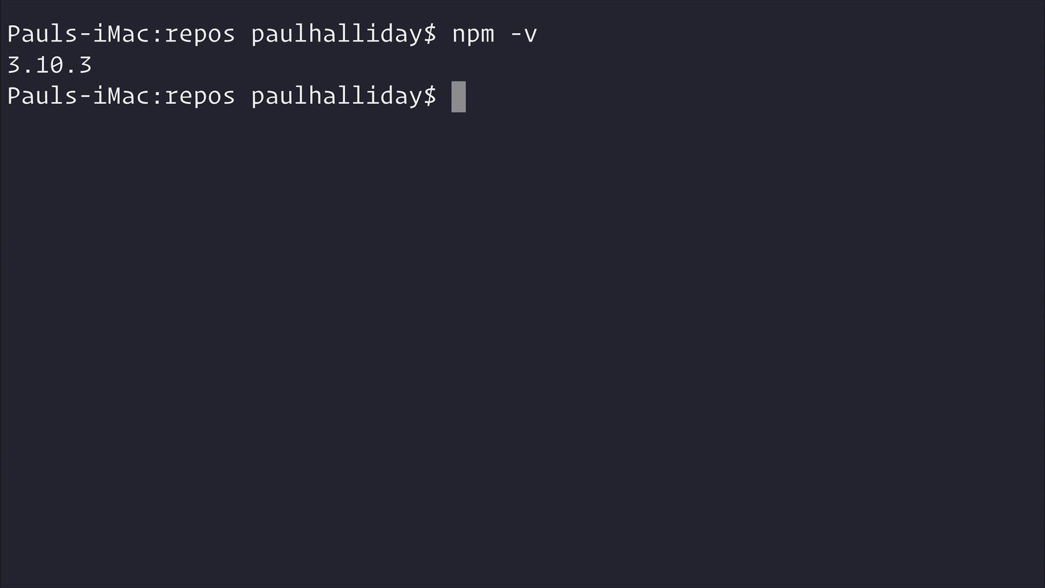
type("node -v")
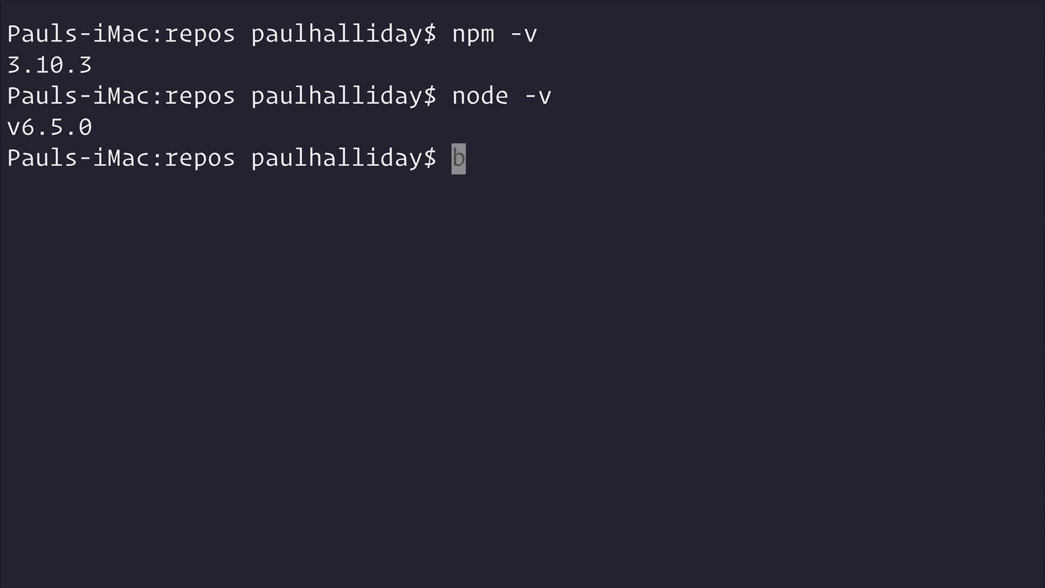
type("rew install node")
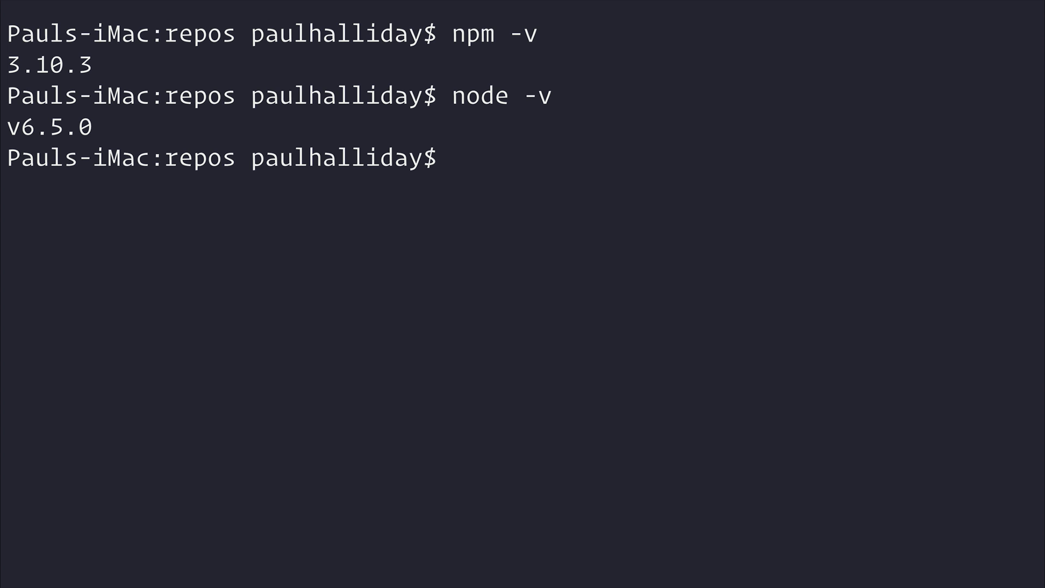
type("npm -")
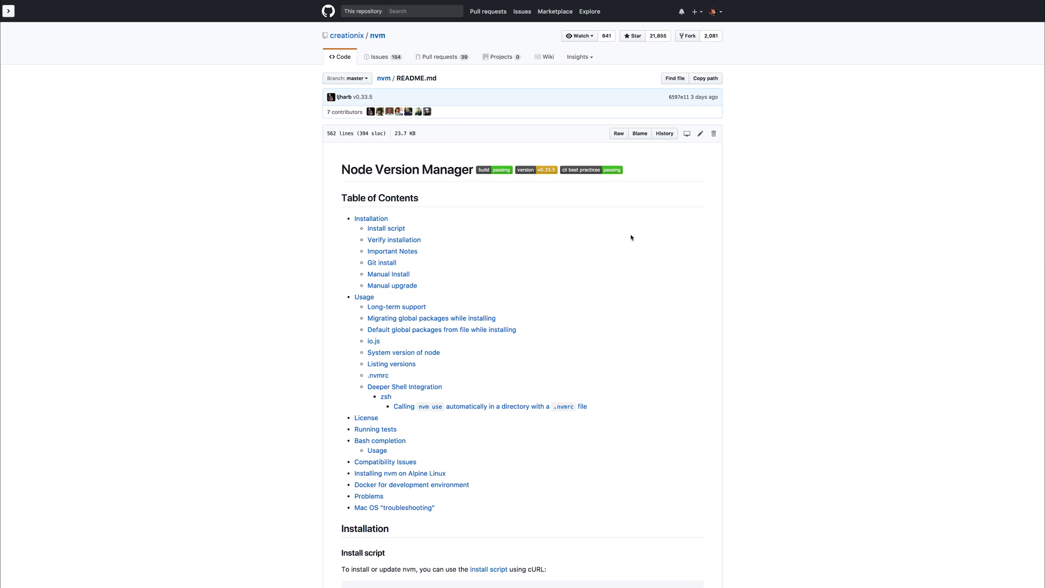
mouse_move(625, 238)
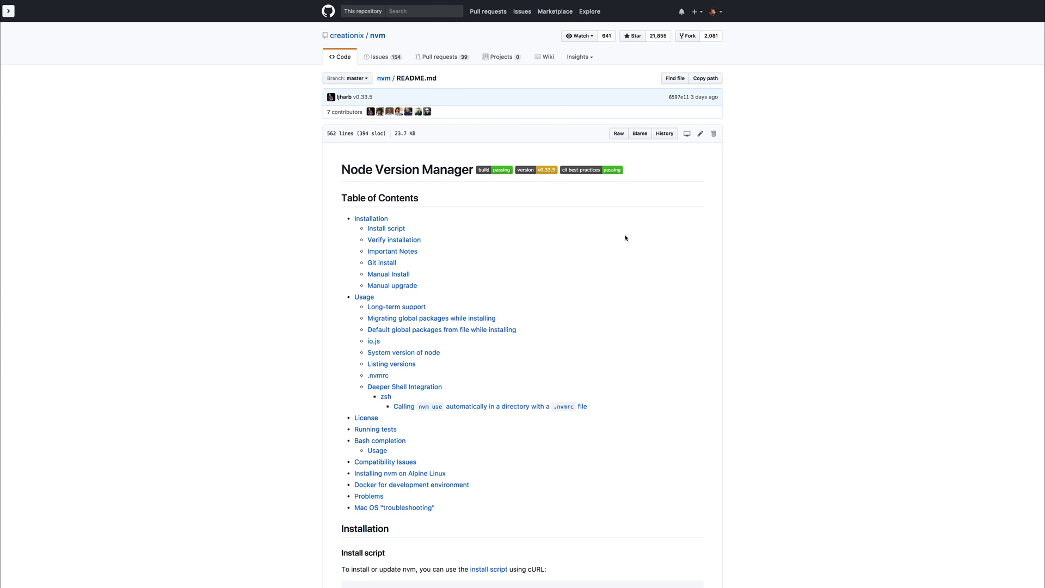
mouse_move(471, 220)
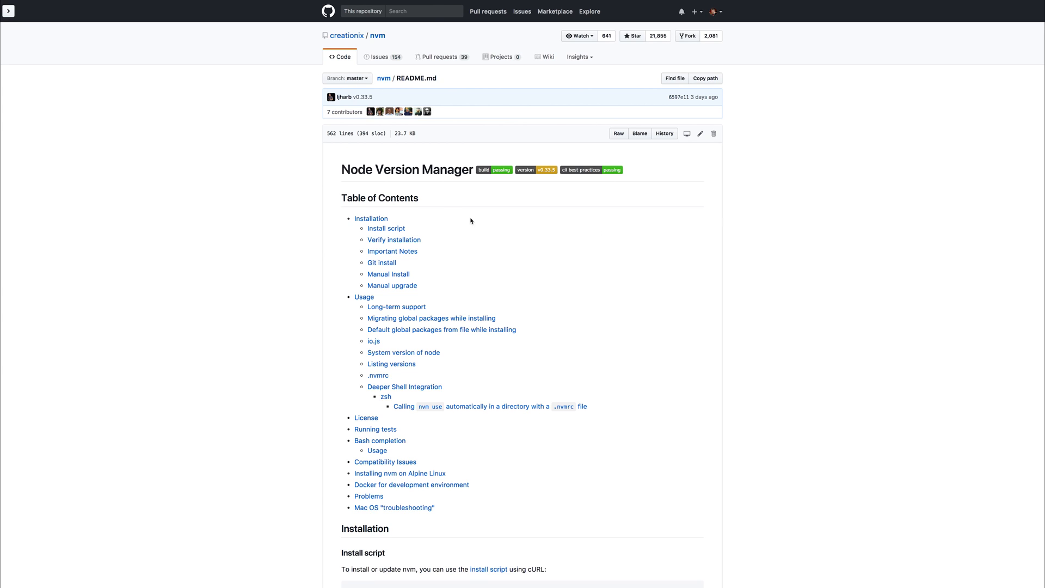
Step: Scroll through the nvm README's table of contents
scroll("down", 3)
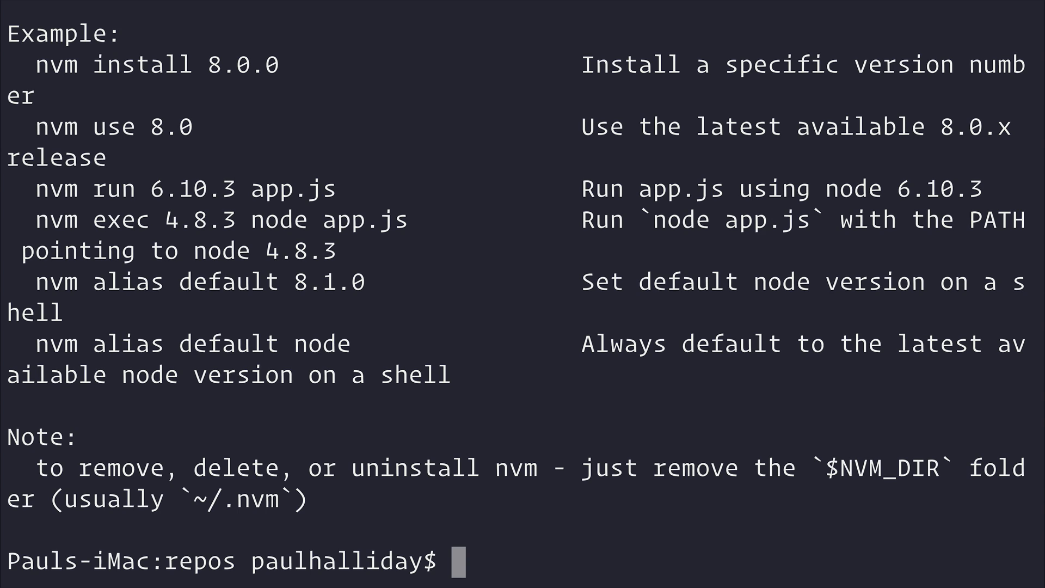
Step: Run nvm install 6.5.0 and nvm use 6.5.0, then verify Node v6.5.0 and npm 3.10.3
type("nvm install 6.5.0")
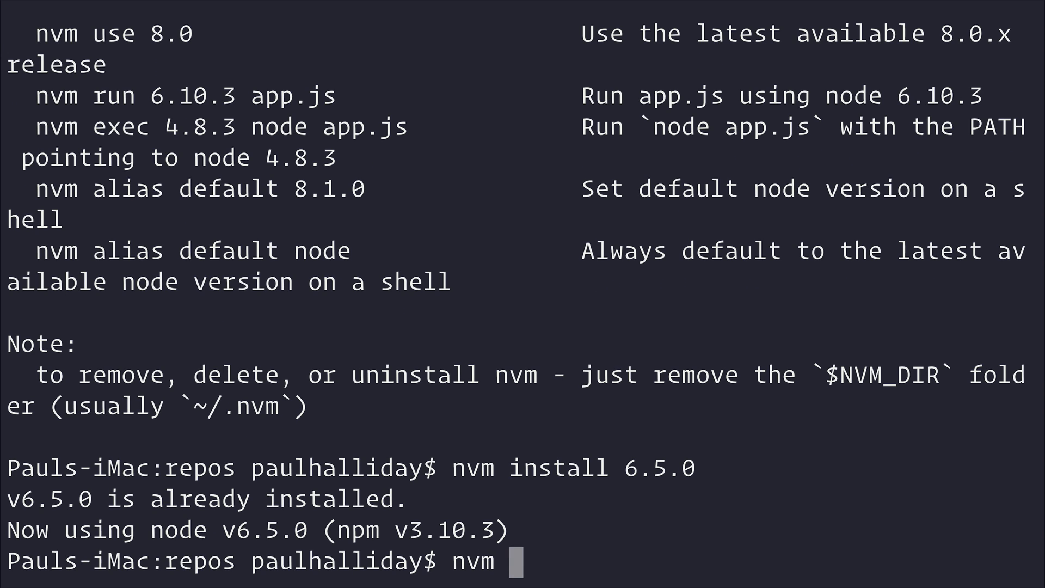
type("use 6.5.0")
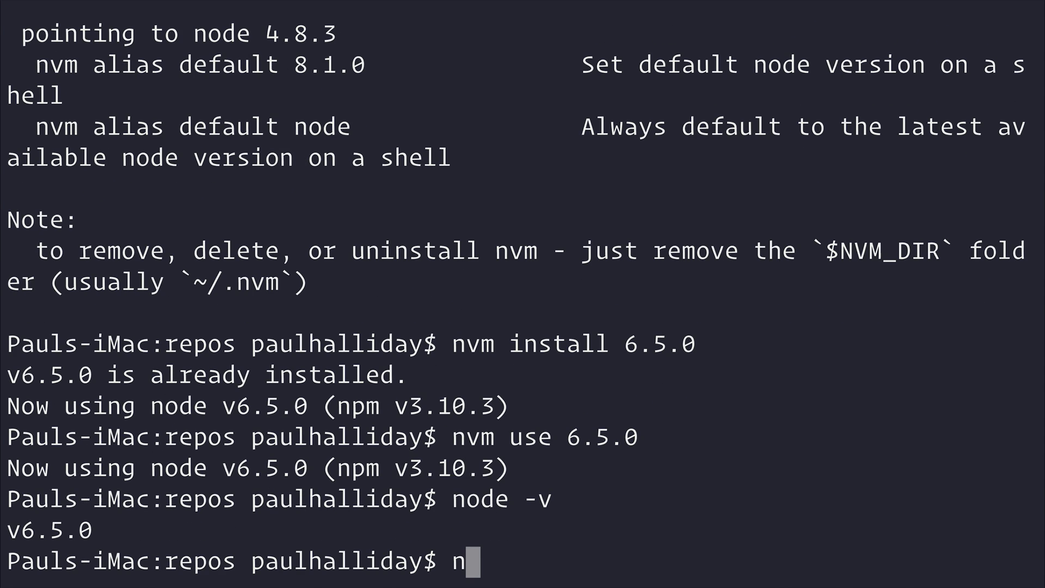
type("npm -v")
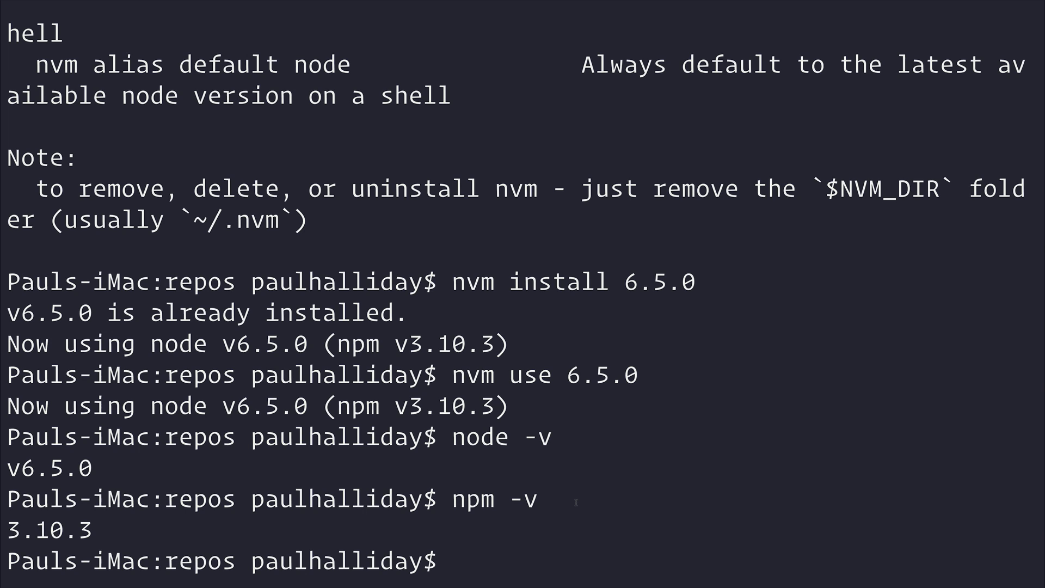
Step: Run npm install ghost-cli -g, then start typing a ghost command
type("npm install")
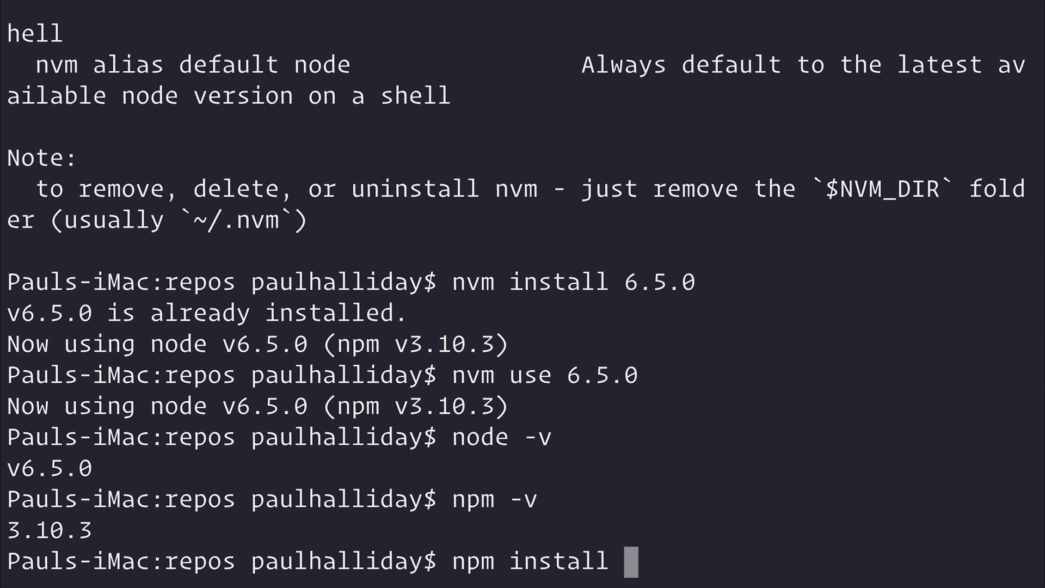
type("ghost-cli -g")
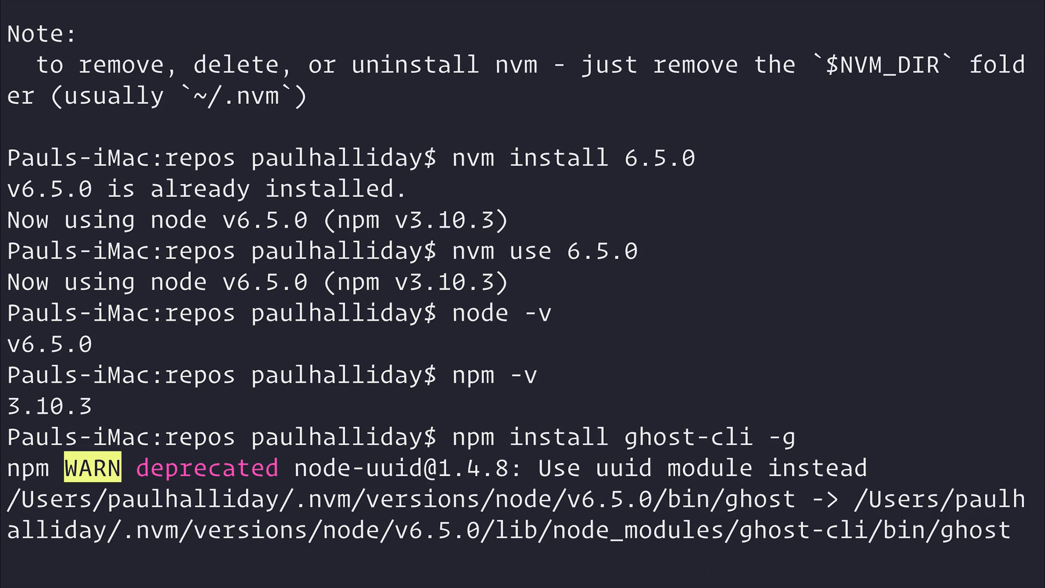
type("ghos")
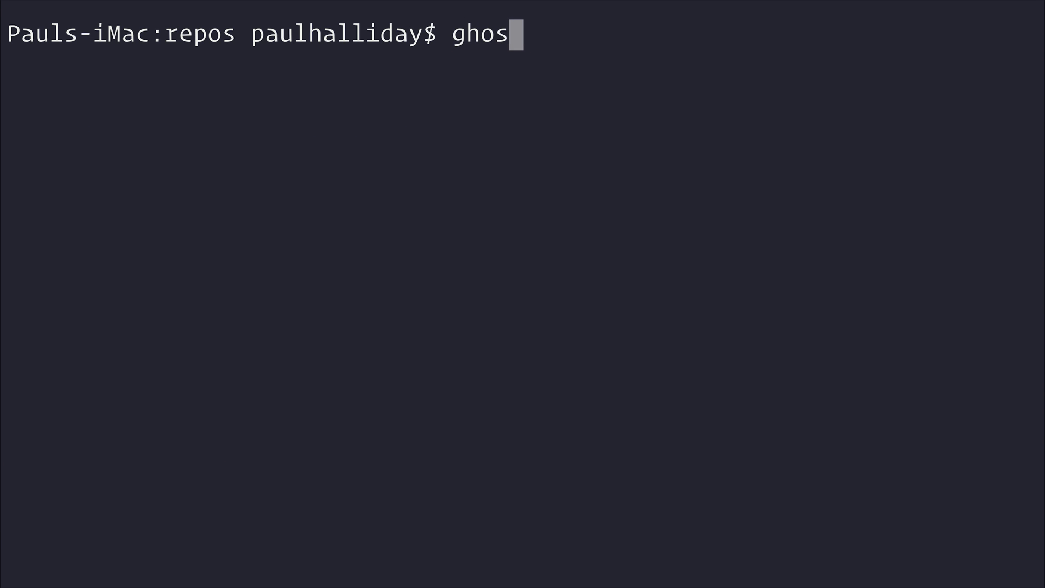